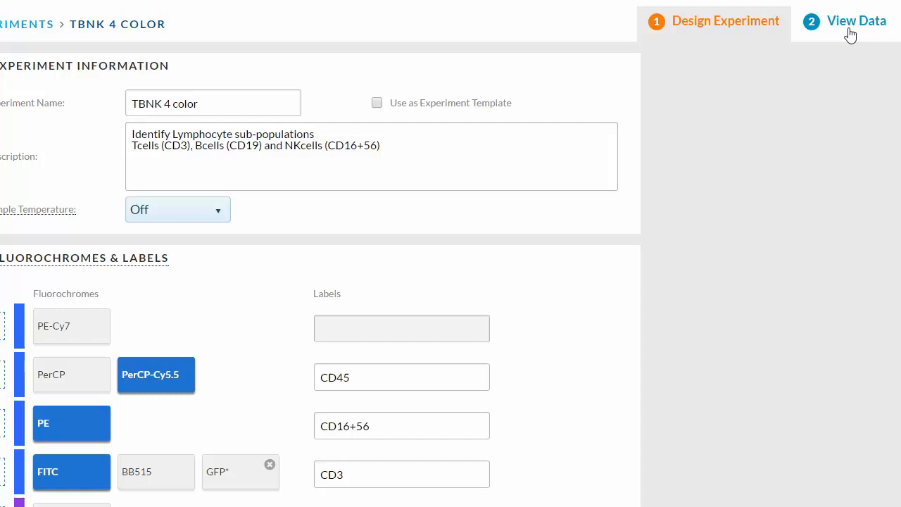
# Step: Switch the TBNK 4 color experiment to its data acquisition view
pyautogui.click(855, 22)
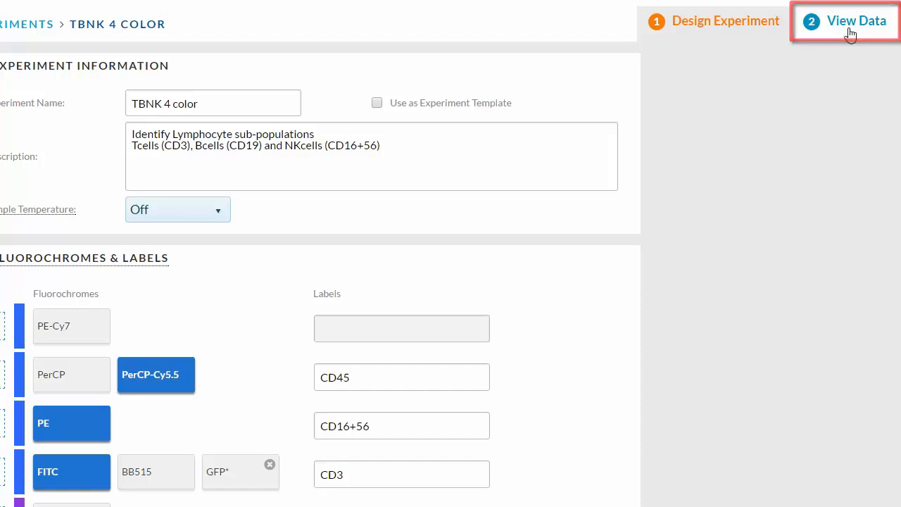
pyautogui.click(856, 21)
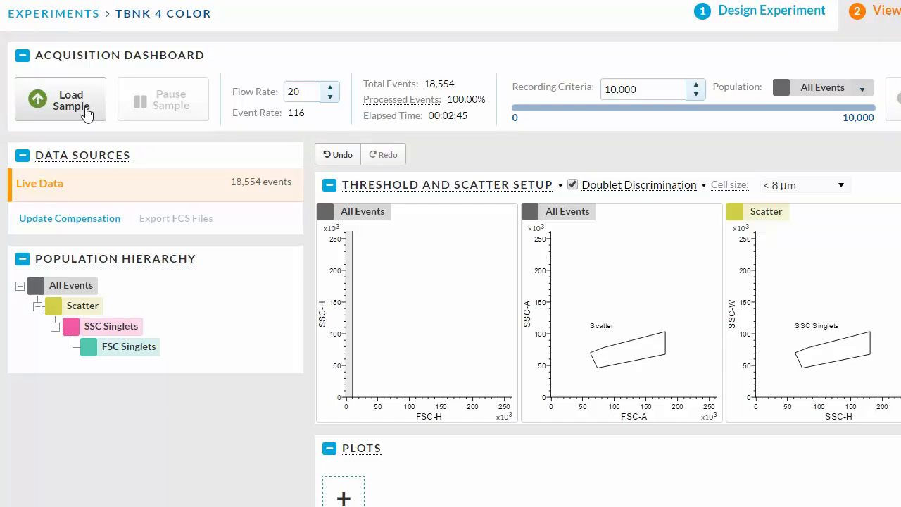
# Step: Load the sample and set the flow rate to 30
pyautogui.click(59, 98)
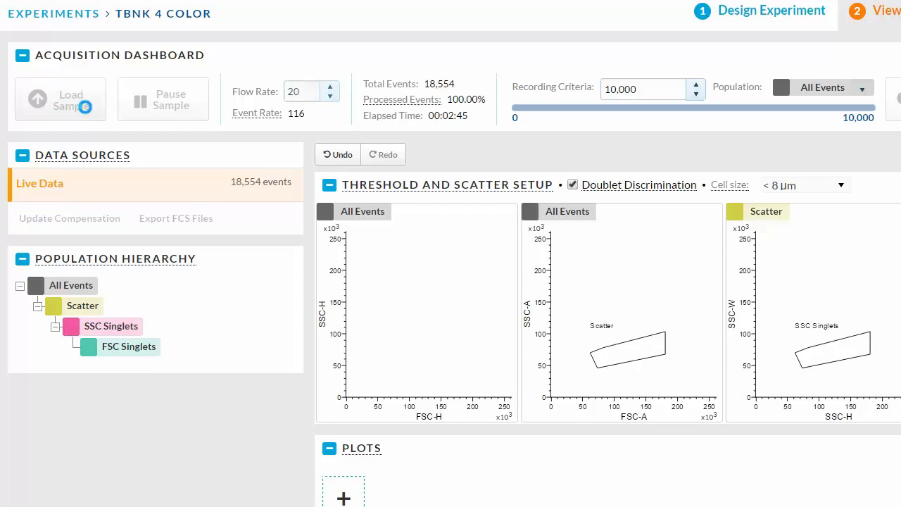
pyautogui.click(60, 98)
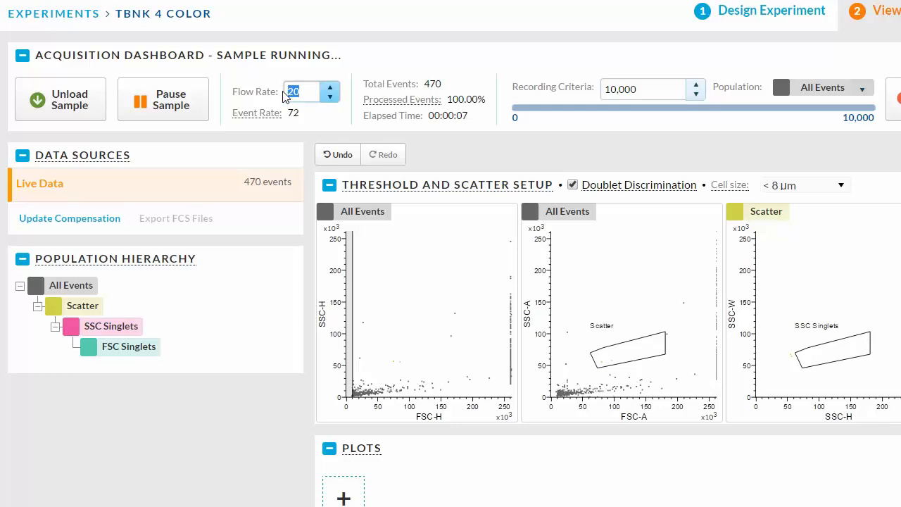
pyautogui.write('30')
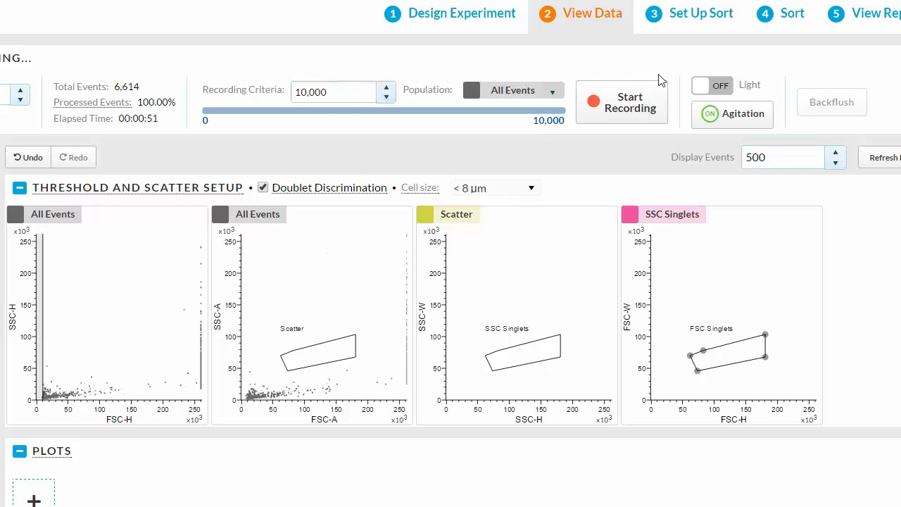
# Step: Turn the sample light on and set agitation to 200 RPM
pyautogui.click(712, 86)
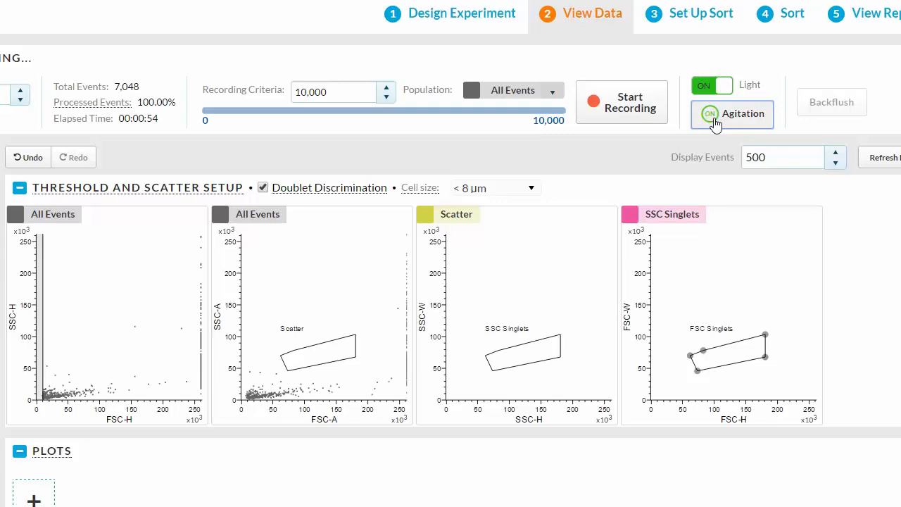
pyautogui.click(732, 113)
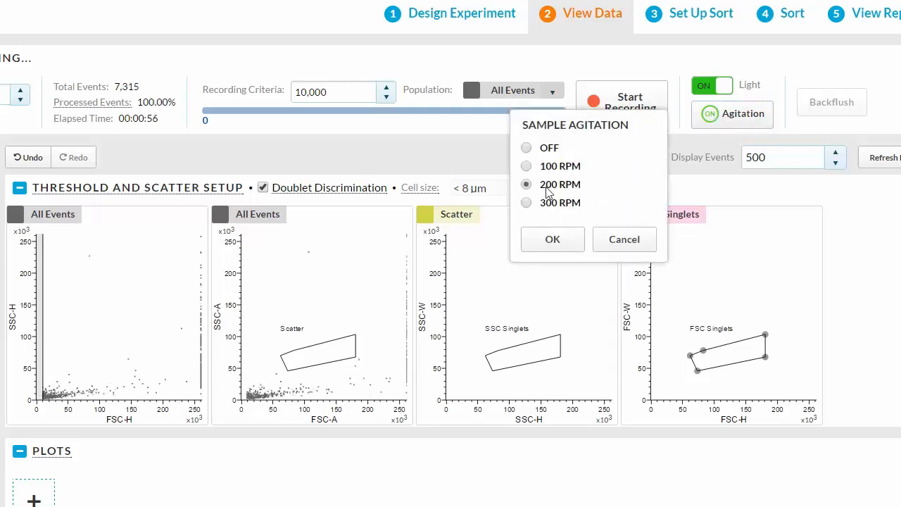
pyautogui.click(551, 240)
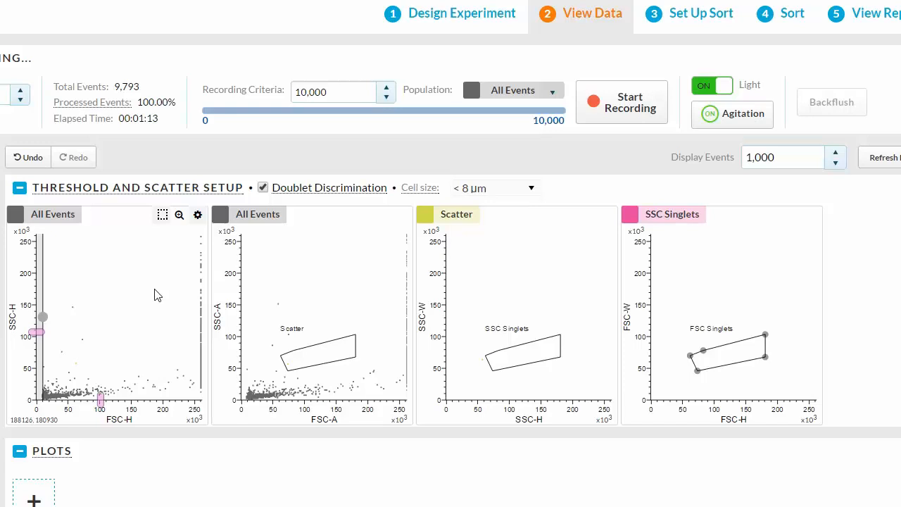
pyautogui.moveTo(144, 369)
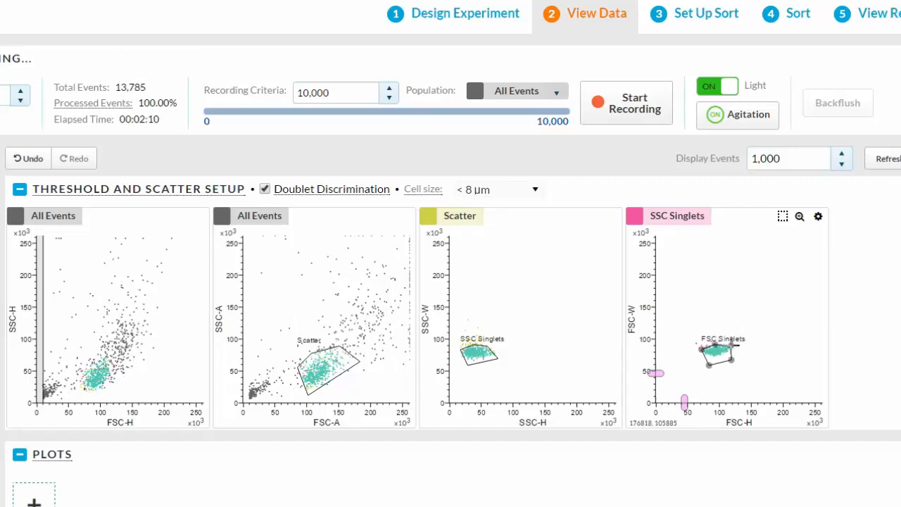
# Step: Scroll down to the Plots and Statistics sections showing gated population counts
pyautogui.scroll(-3)
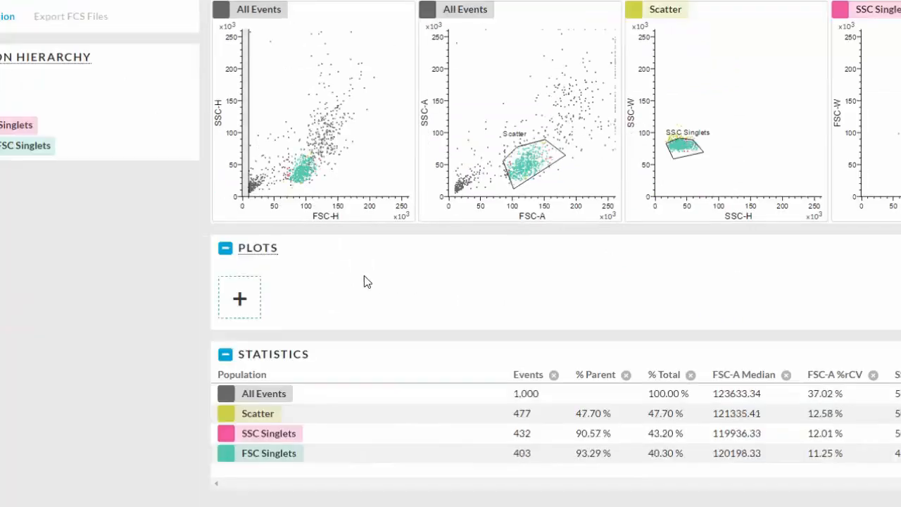
# Step: Add an FSC Singlets dot plot with CD45 Log on x and CD3 Log Area on y
pyautogui.click(239, 297)
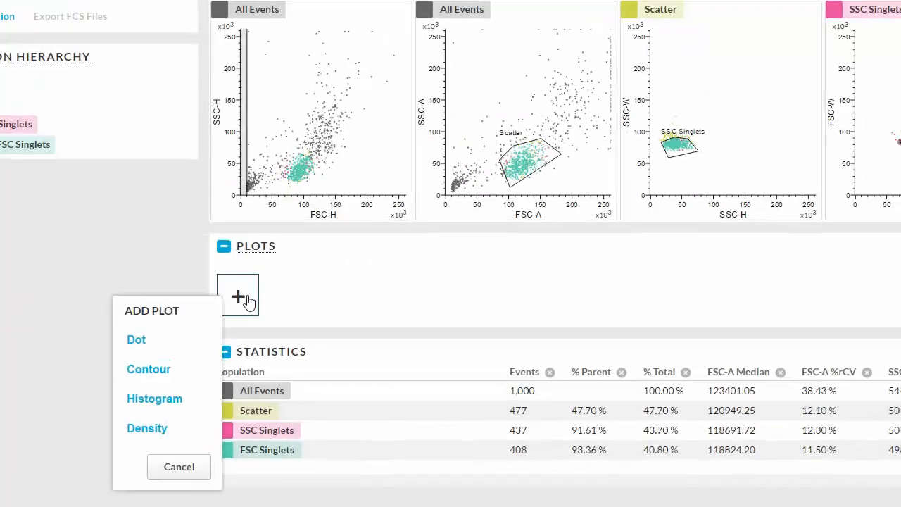
pyautogui.click(135, 339)
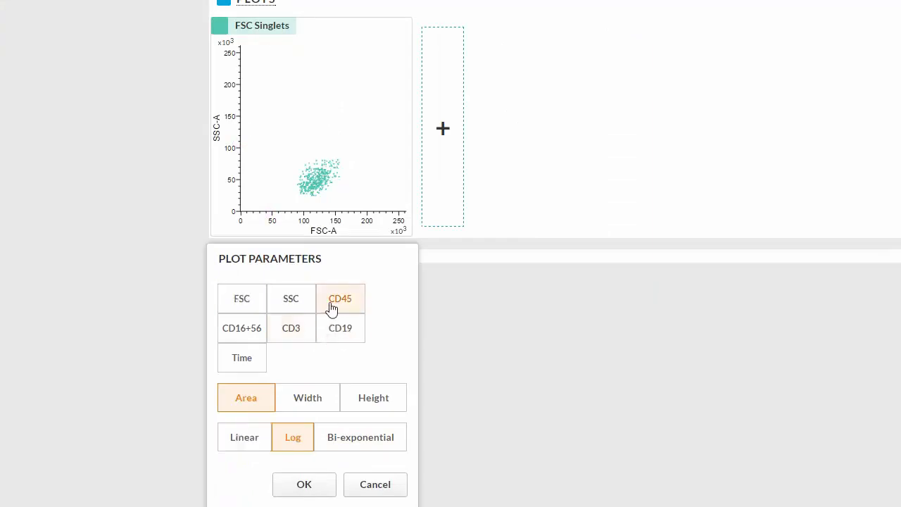
pyautogui.click(341, 299)
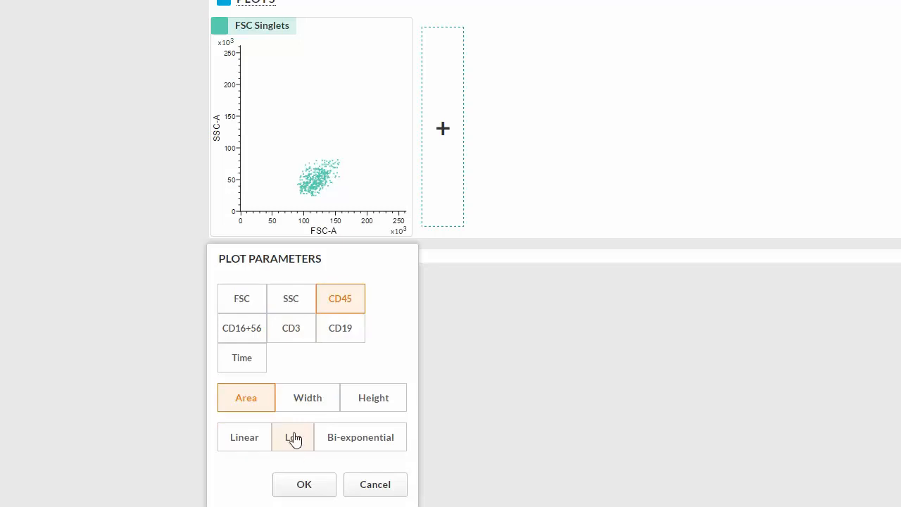
pyautogui.click(304, 485)
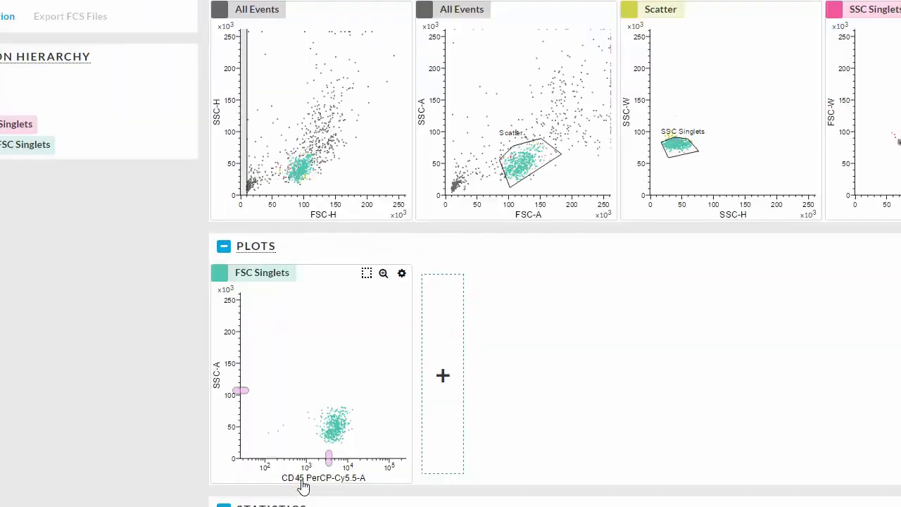
pyautogui.moveTo(219, 383)
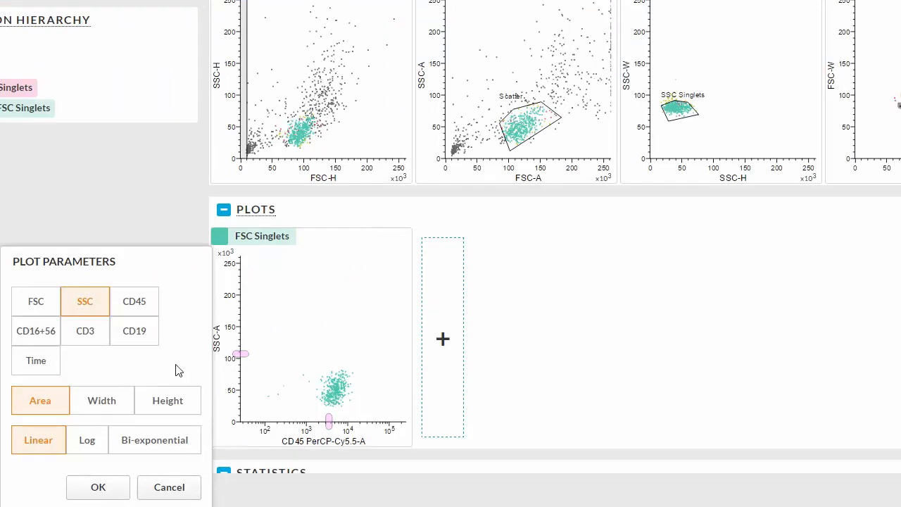
pyautogui.click(85, 331)
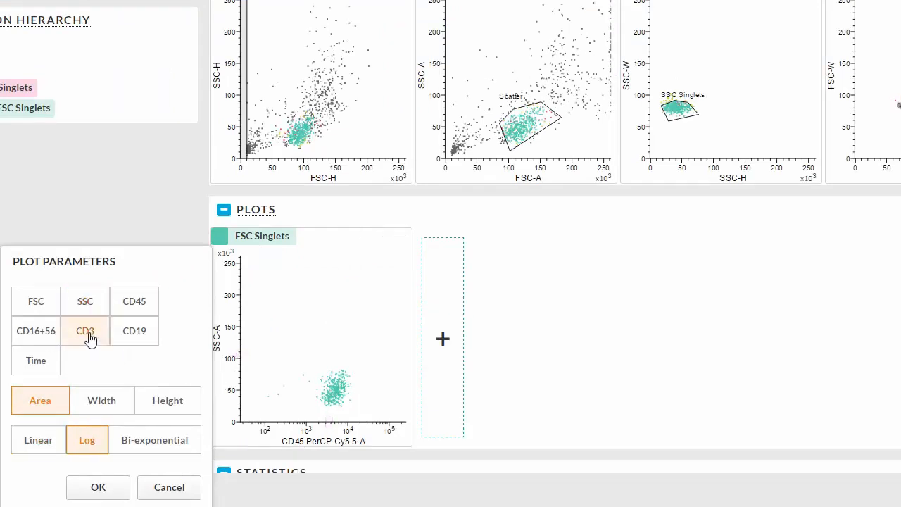
pyautogui.click(84, 331)
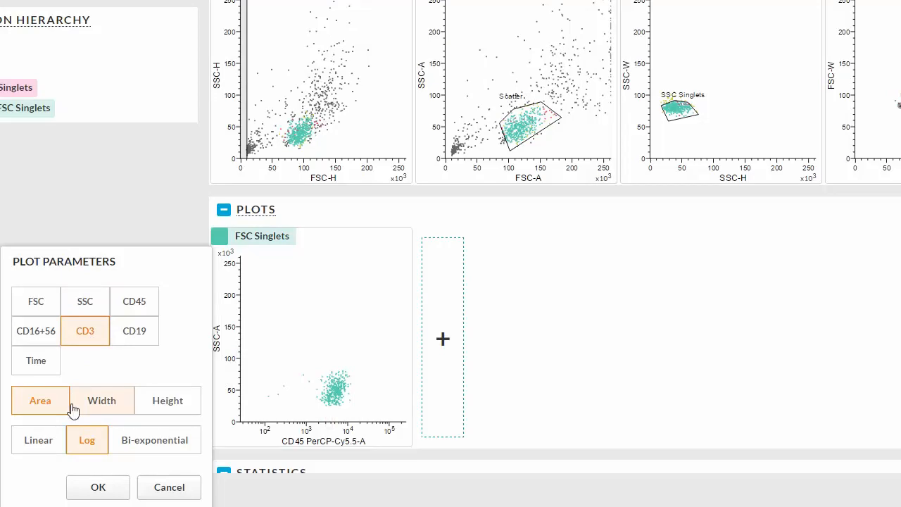
pyautogui.click(98, 488)
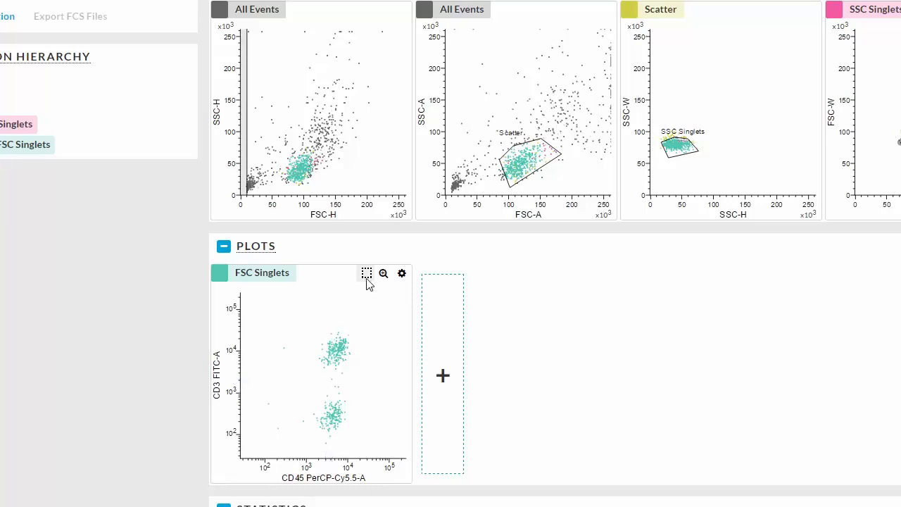
# Step: Draw rectangular gate P1 on the CD3+ cluster and gate P2 on the CD3- cluster
pyautogui.click(366, 273)
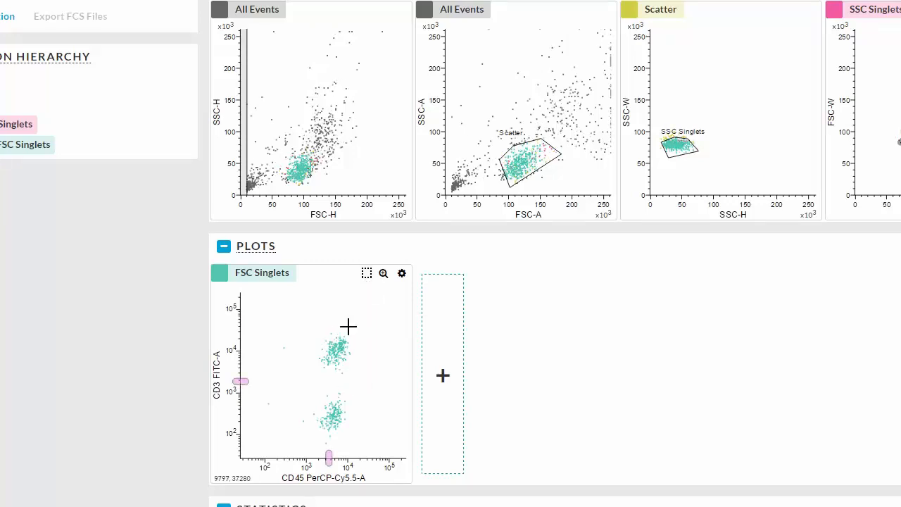
pyautogui.moveTo(316, 324); pyautogui.dragTo(341, 366)
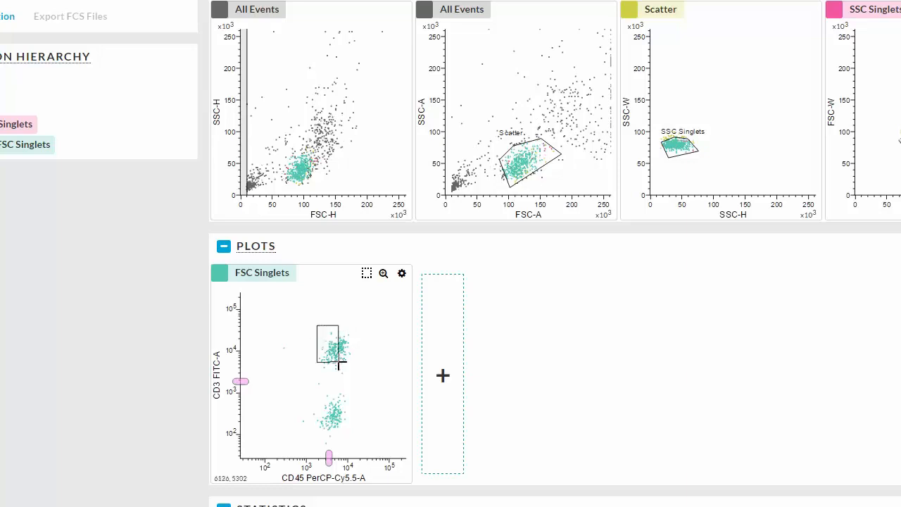
pyautogui.moveTo(326, 327); pyautogui.dragTo(358, 378)
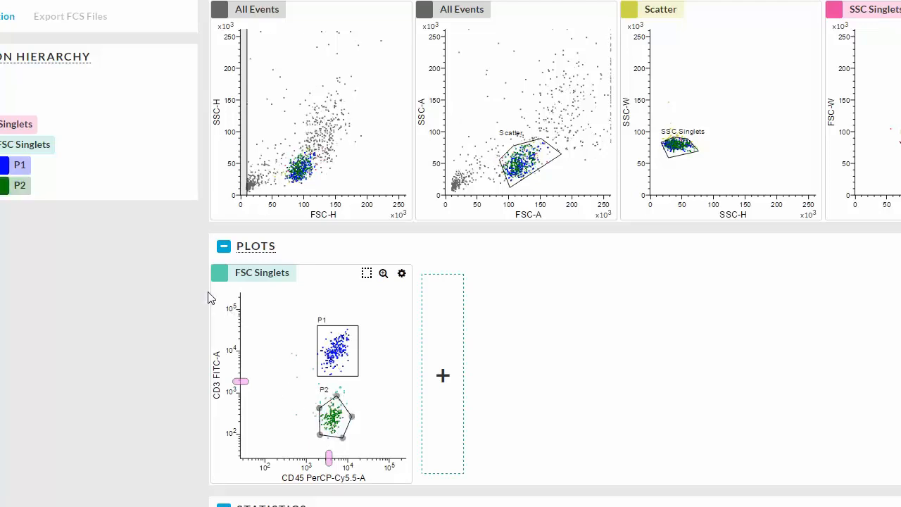
pyautogui.moveTo(35, 175)
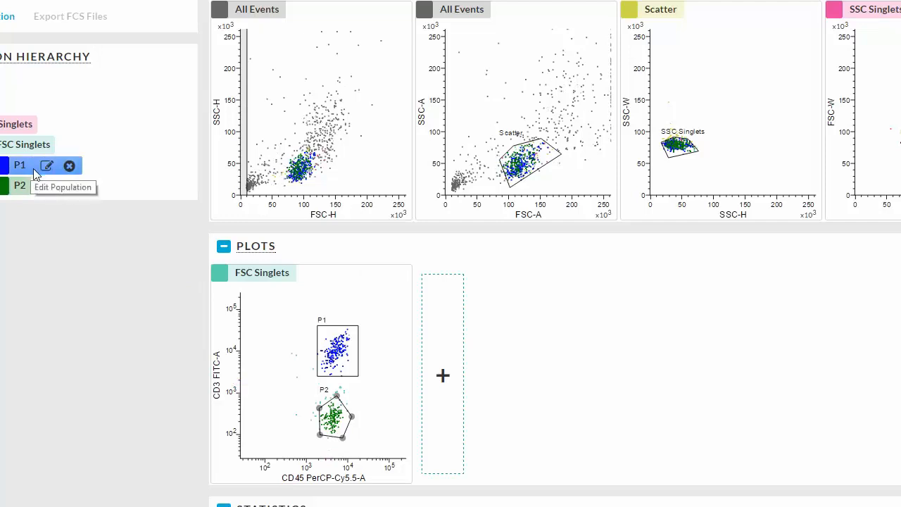
# Step: Rename gate P1 to Tcells
pyautogui.click(46, 167)
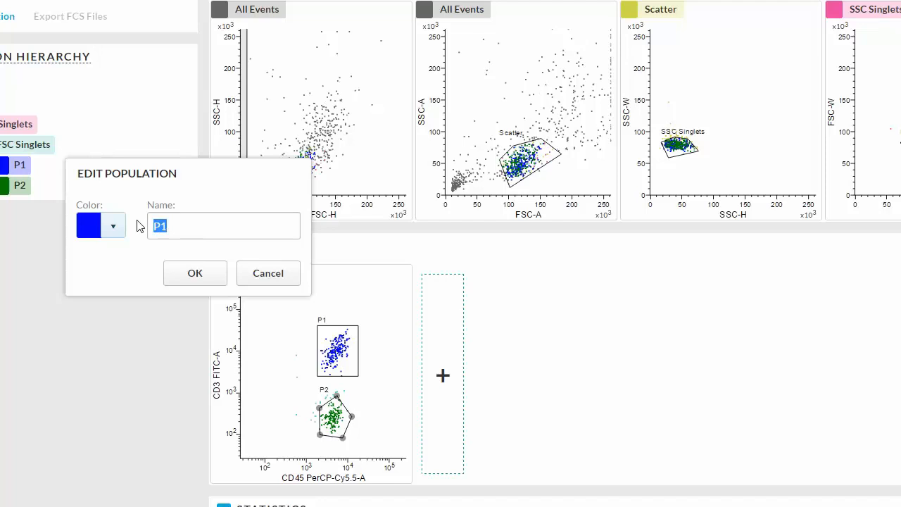
pyautogui.write('T')
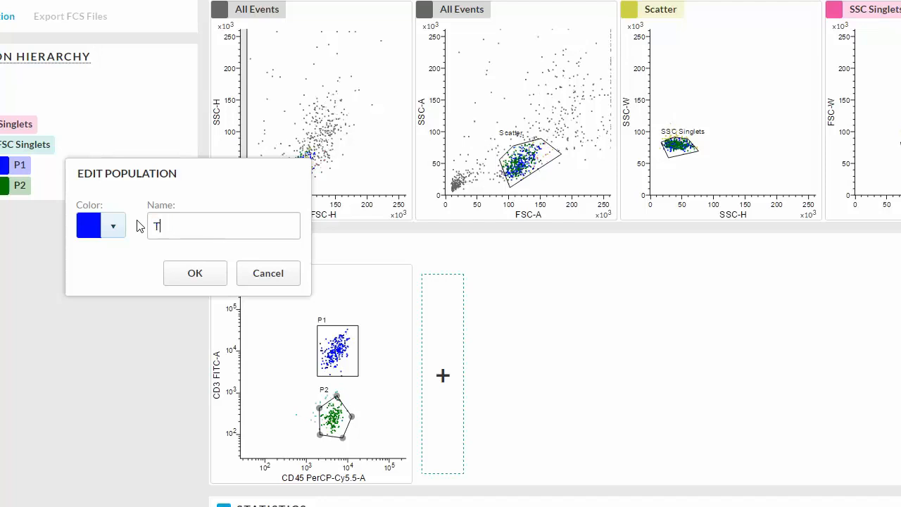
pyautogui.write('cells')
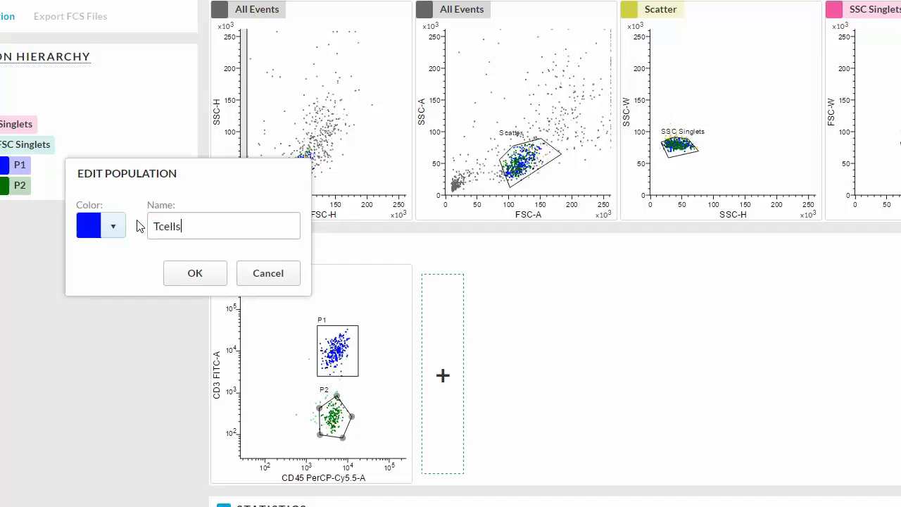
pyautogui.click(197, 273)
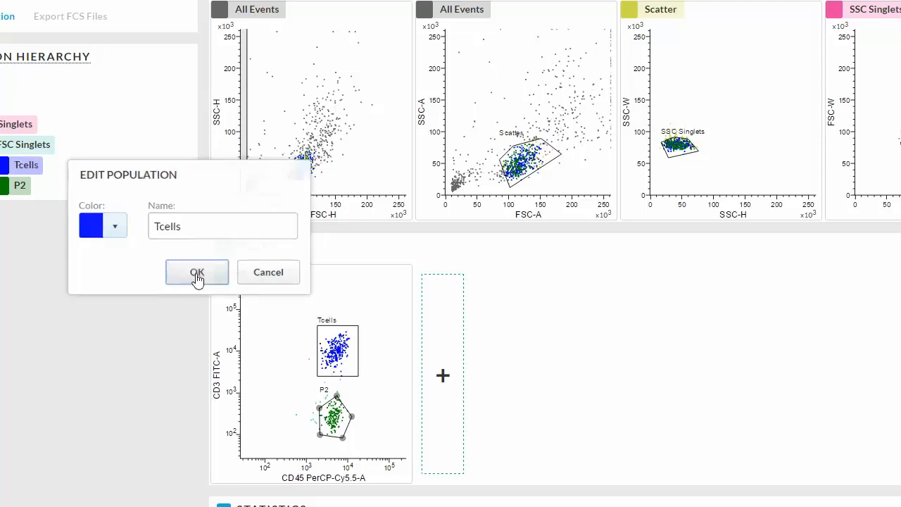
# Step: Rename gate P2 to non Tcells and recolour it purple
pyautogui.click(197, 273)
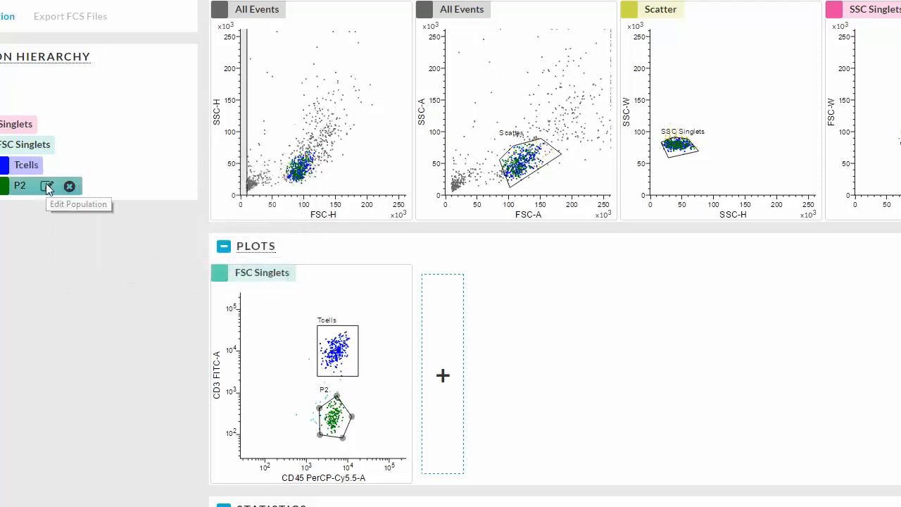
pyautogui.click(48, 186)
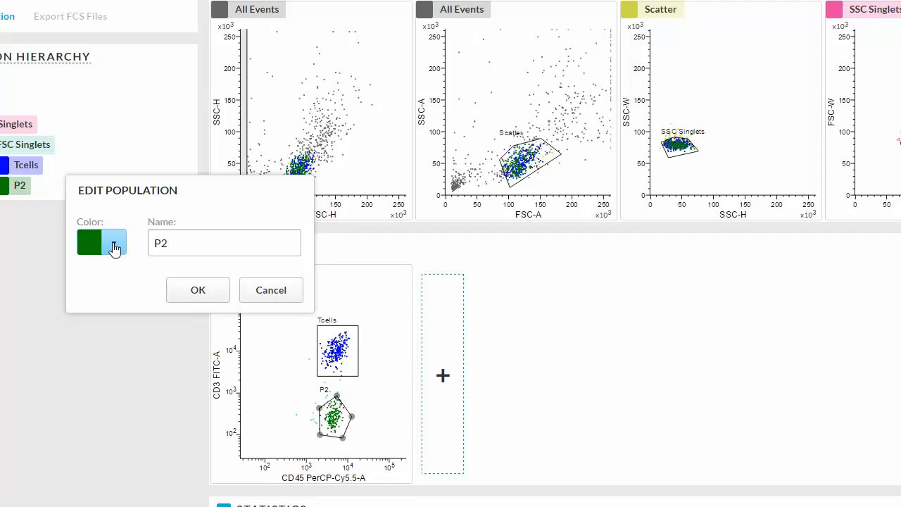
pyautogui.click(113, 242)
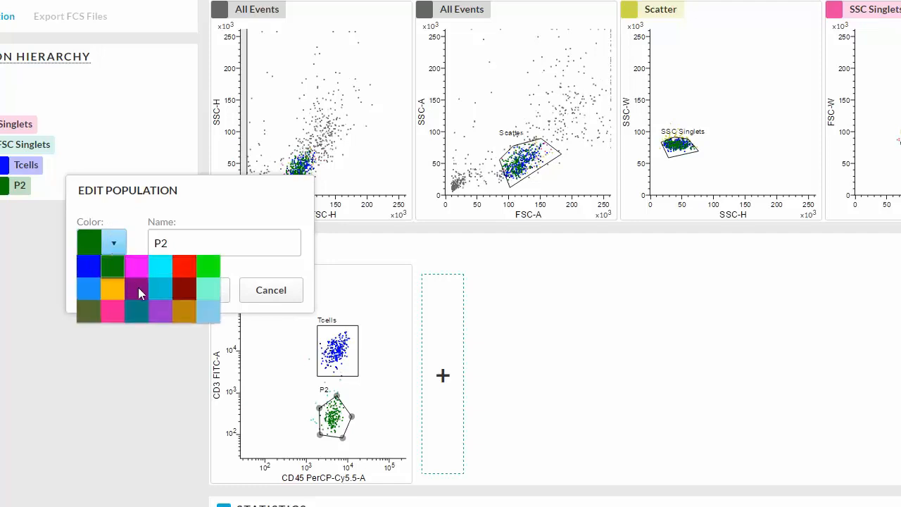
pyautogui.click(135, 288)
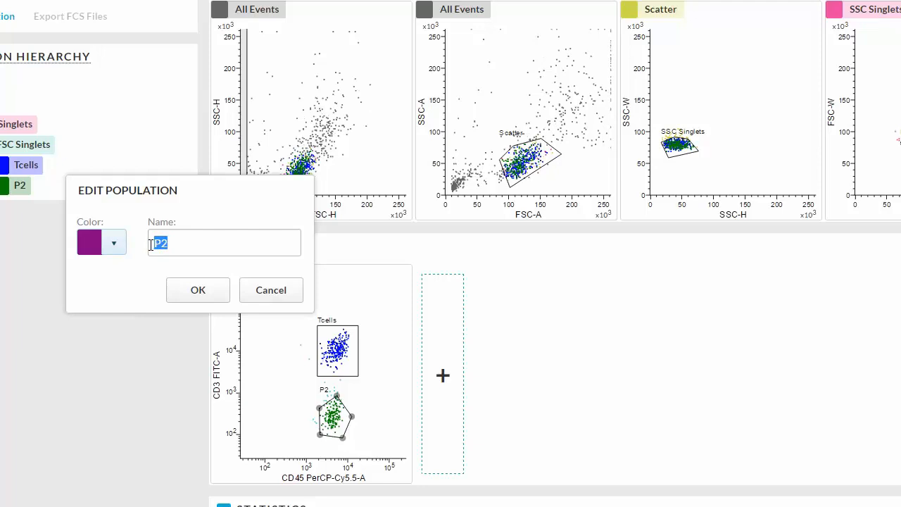
pyautogui.write('Tno')
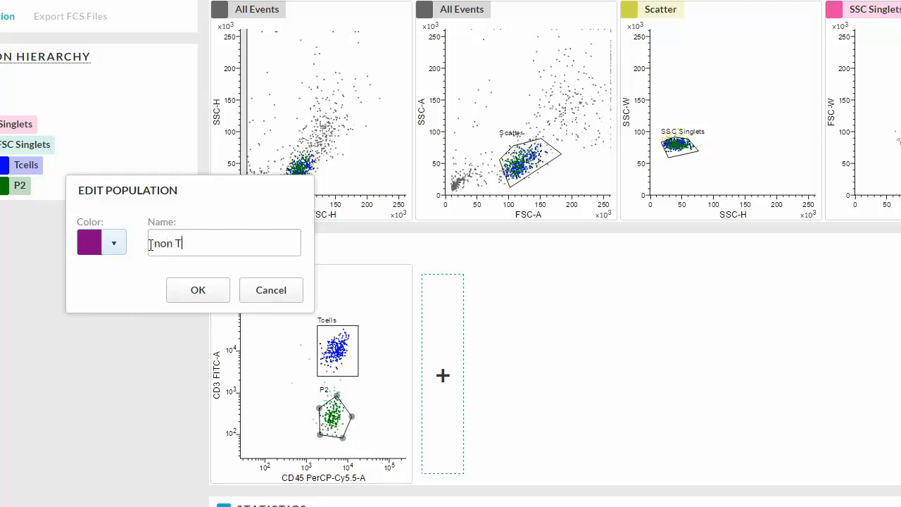
pyautogui.write('cells')
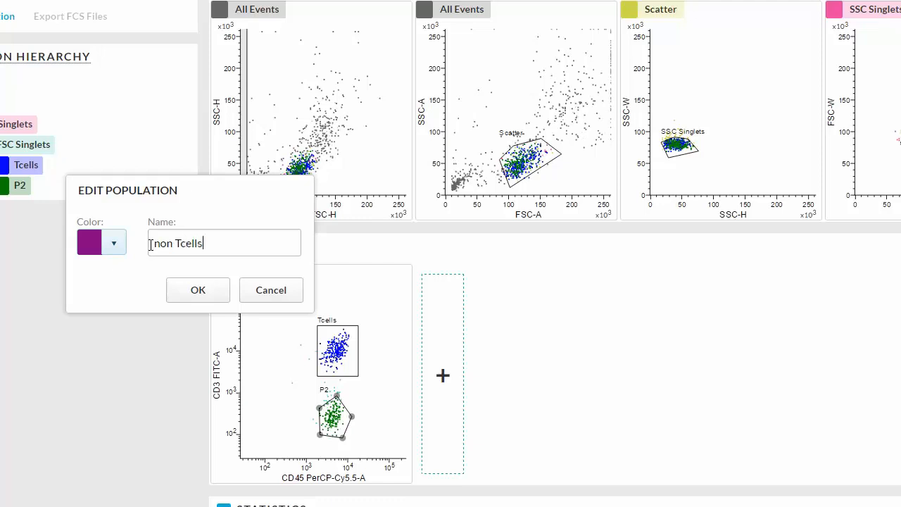
pyautogui.click(197, 290)
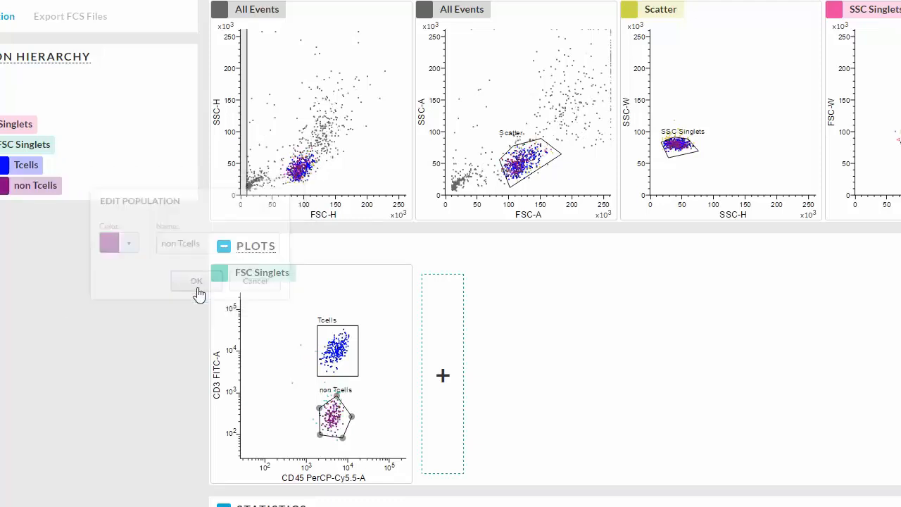
pyautogui.click(196, 282)
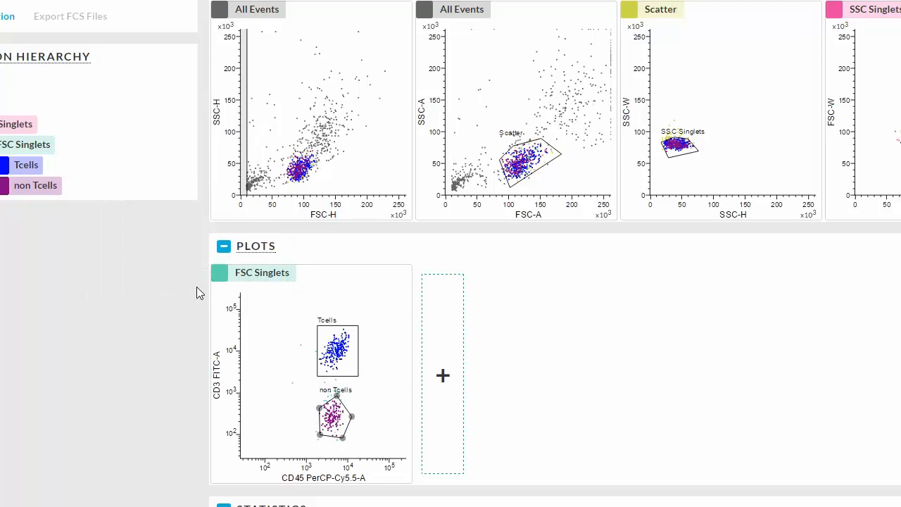
# Step: Add a non Tcells plot of CD16+56 vs CD19 with bi-exponential axis scaling
pyautogui.click(442, 375)
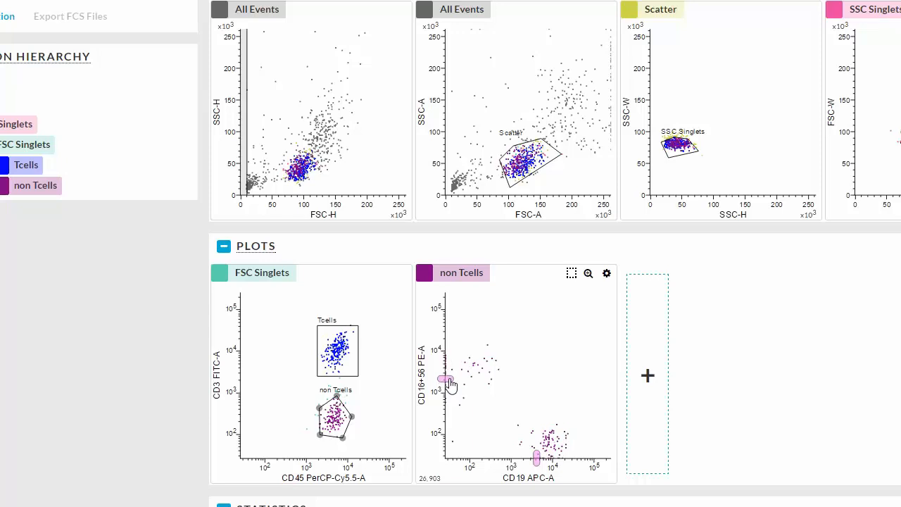
pyautogui.moveTo(444, 382)
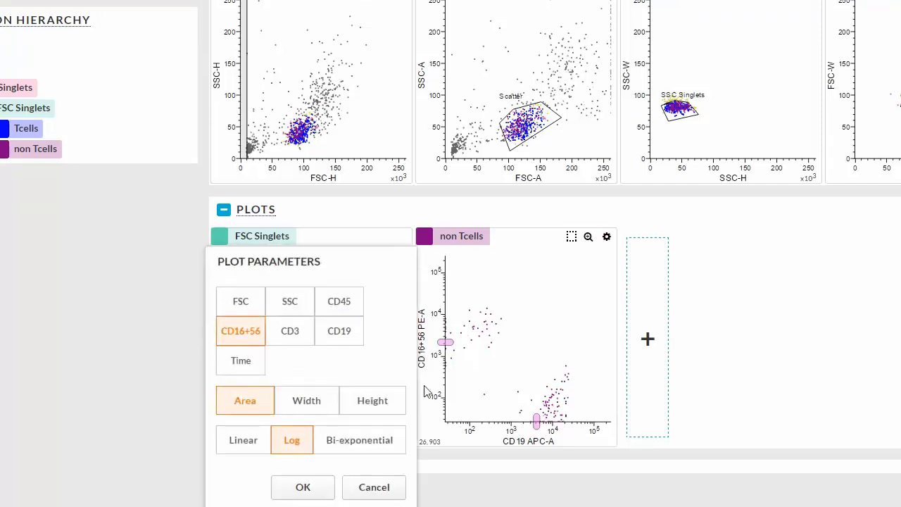
pyautogui.click(360, 439)
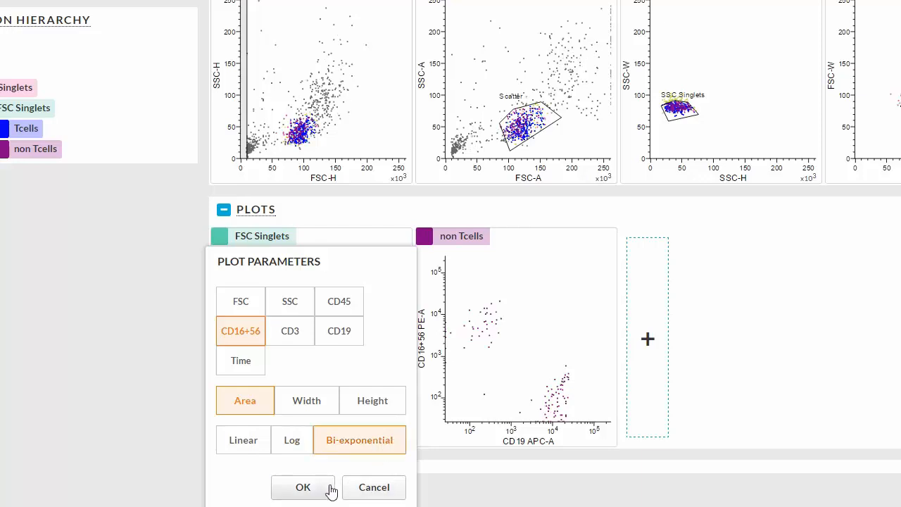
pyautogui.click(303, 487)
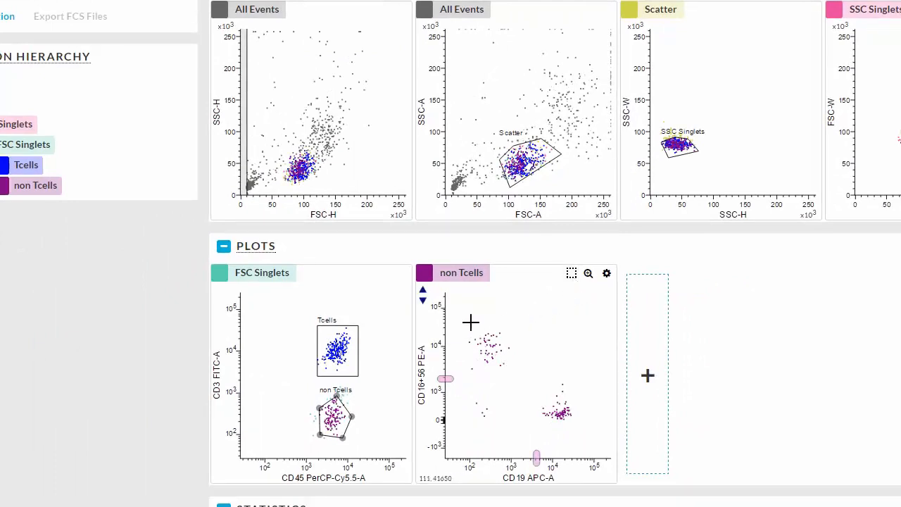
# Step: Gate the CD16+56 cluster with a rectangle and the CD19 cluster with an oval
pyautogui.moveTo(467, 324); pyautogui.dragTo(521, 373)
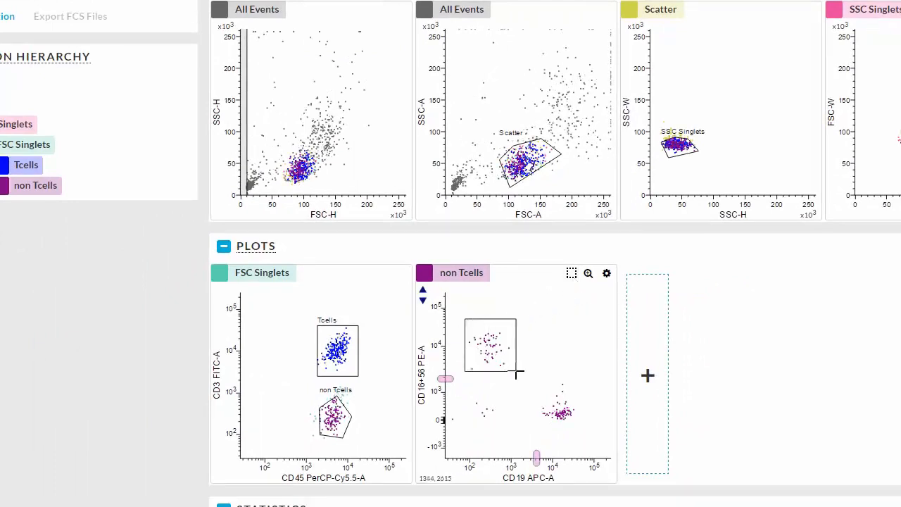
pyautogui.moveTo(467, 321); pyautogui.dragTo(515, 371)
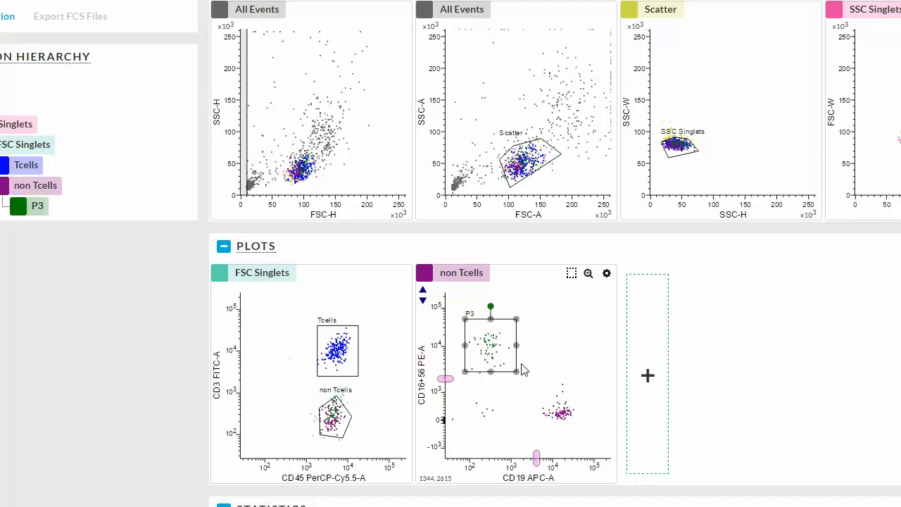
pyautogui.click(571, 273)
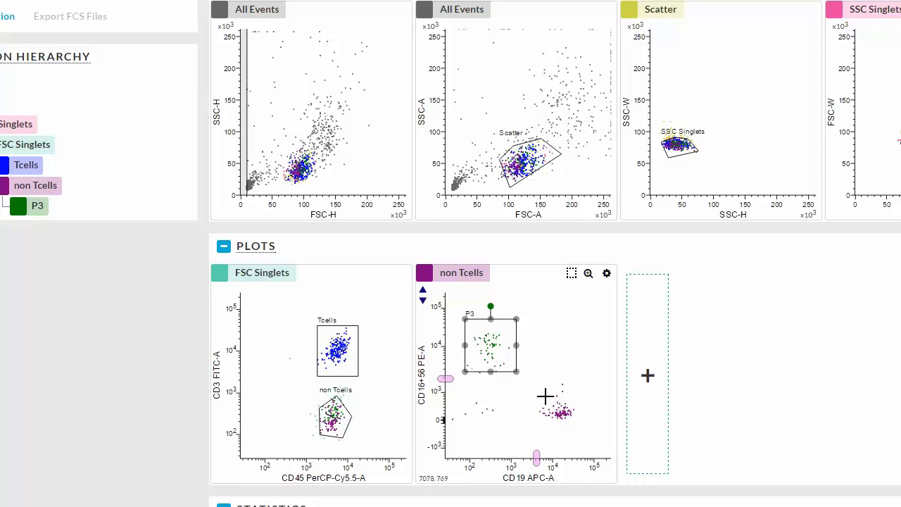
pyautogui.moveTo(546, 397); pyautogui.dragTo(580, 430)
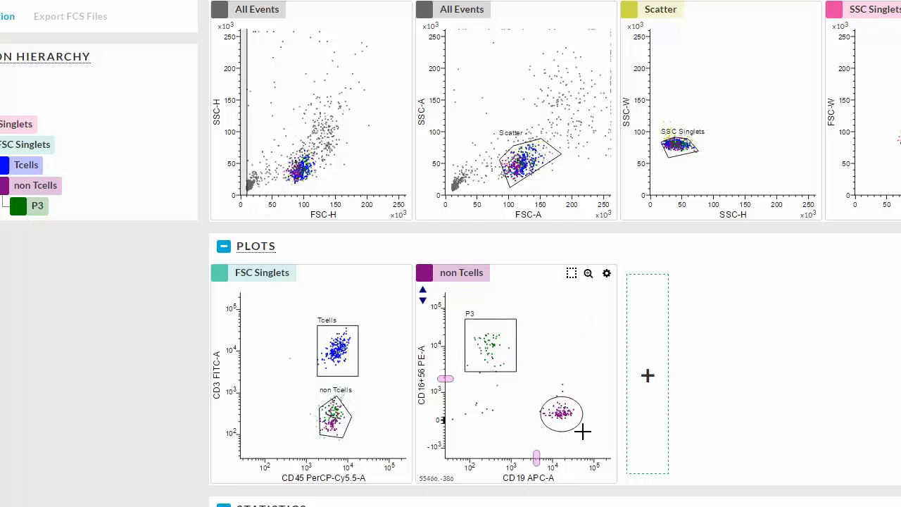
pyautogui.click(560, 413)
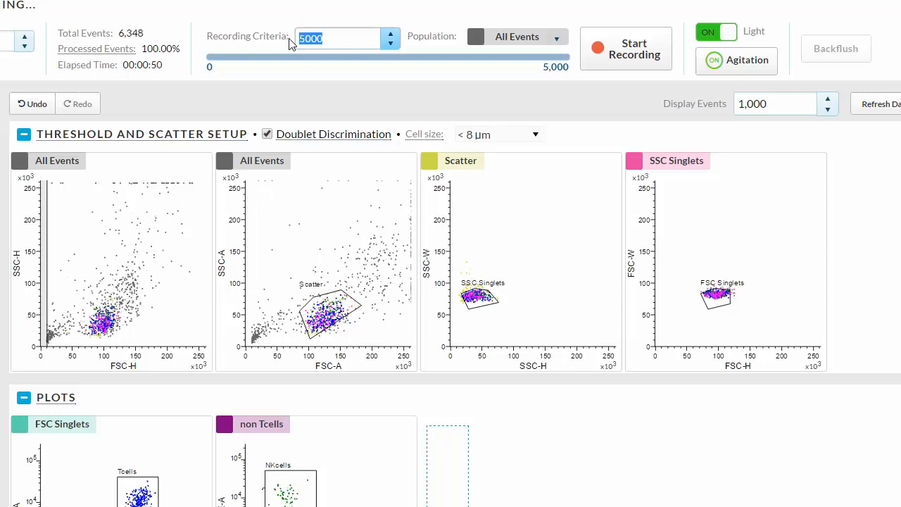
# Step: Set recording criteria to 2000 All Events and start recording
pyautogui.write('2000')
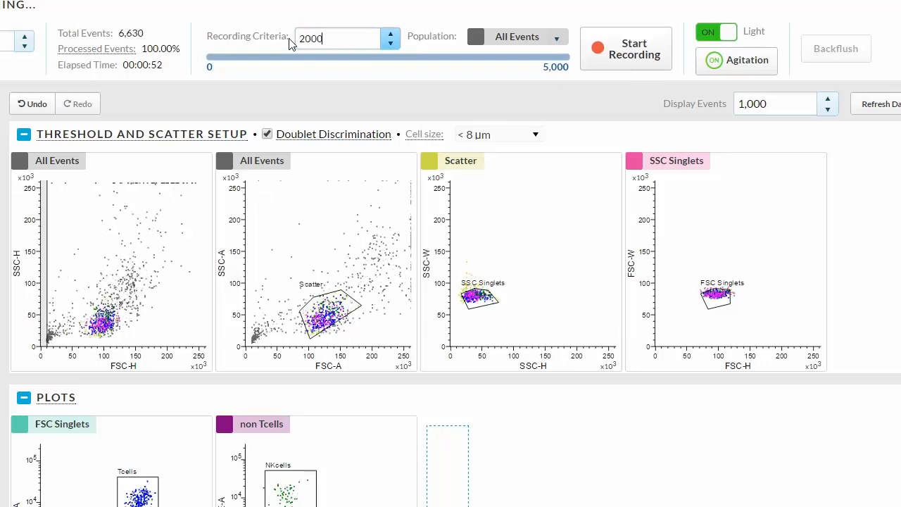
pyautogui.click(516, 36)
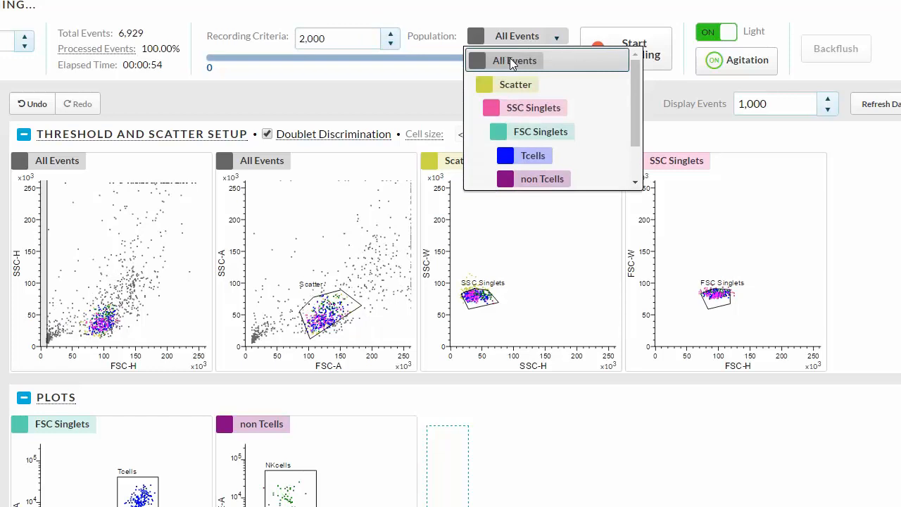
pyautogui.click(516, 61)
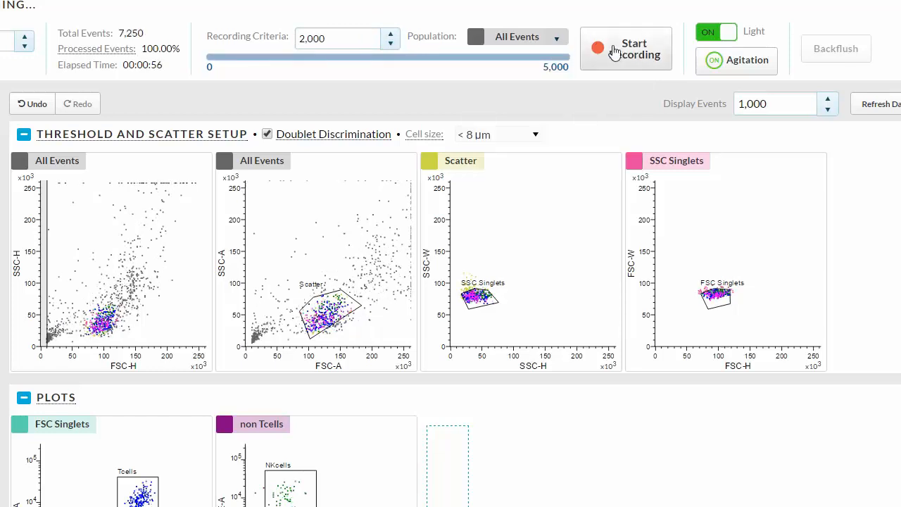
pyautogui.click(625, 48)
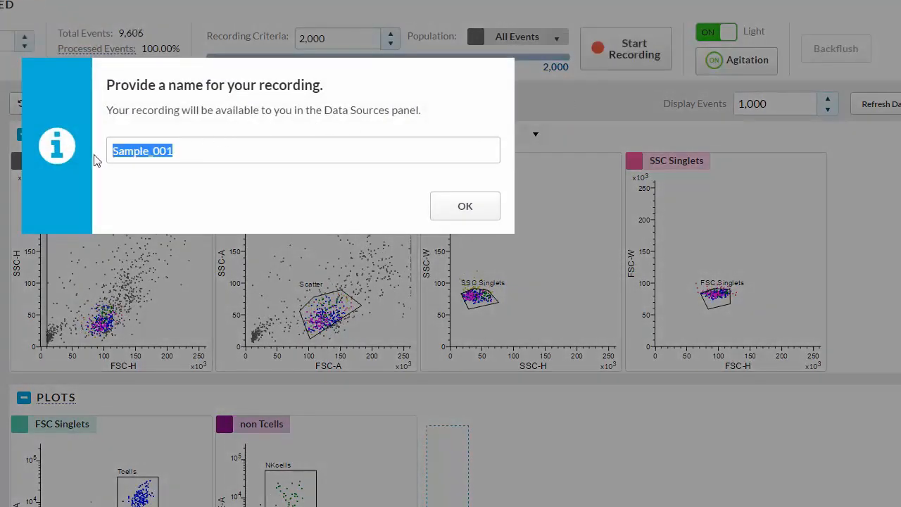
# Step: Name the 2,000-event recording 'TBNK presort' and confirm the save
pyautogui.write('TBNK pre')
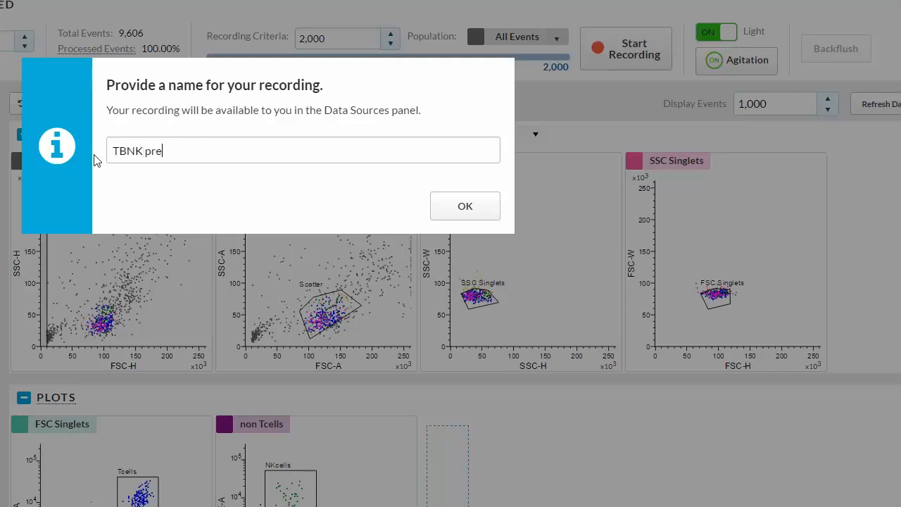
pyautogui.write('sort')
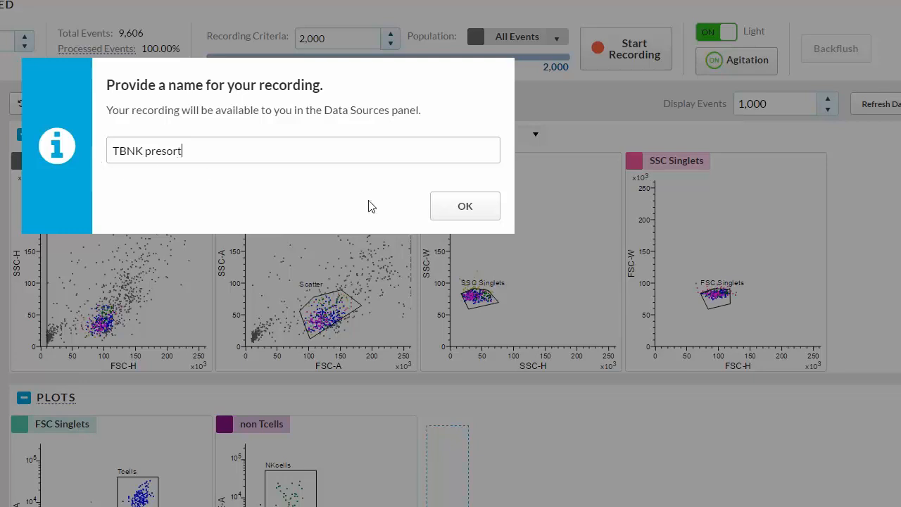
pyautogui.click(464, 206)
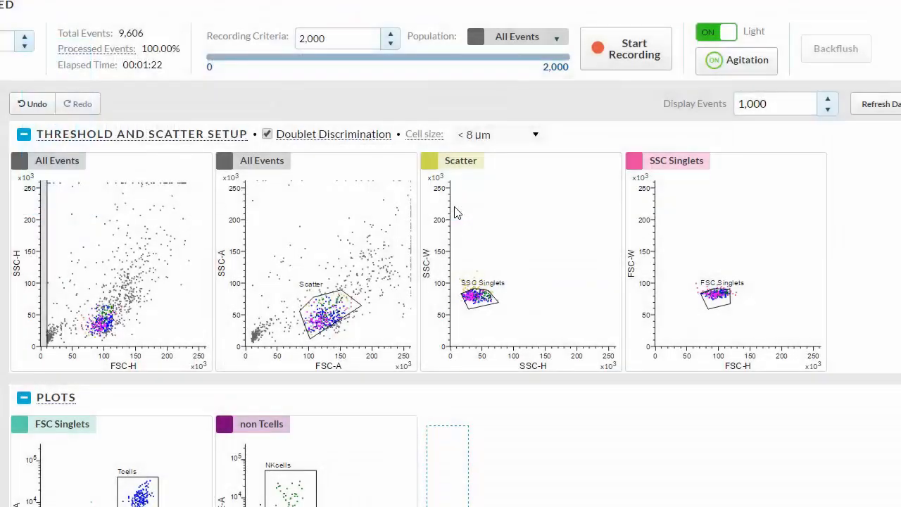